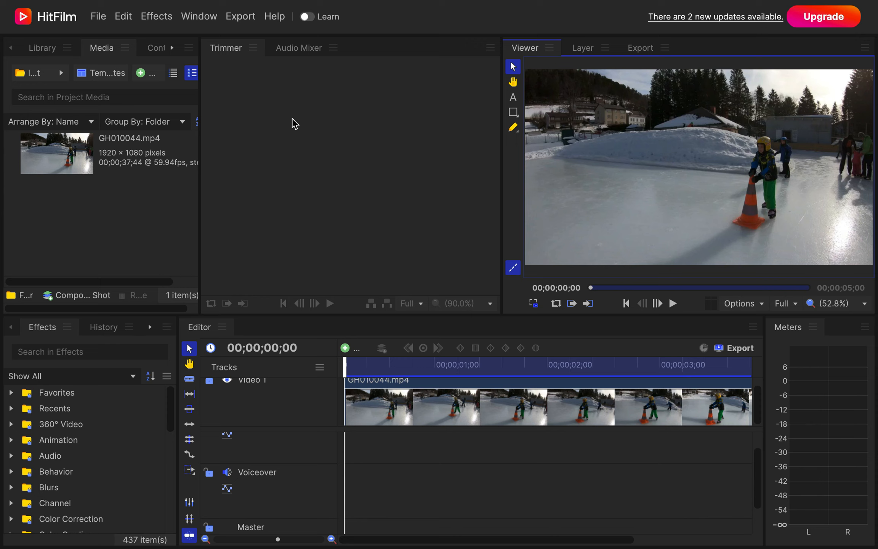
mouse_move(448, 406)
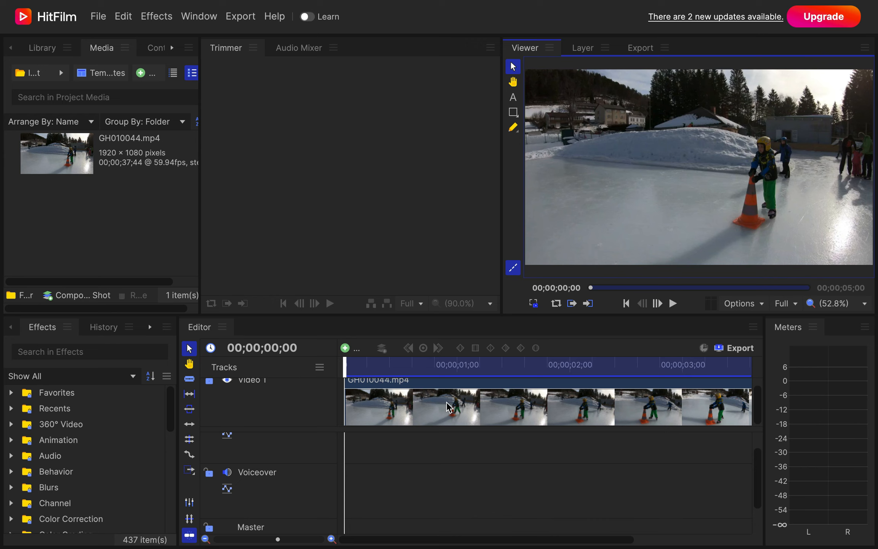
mouse_move(440, 403)
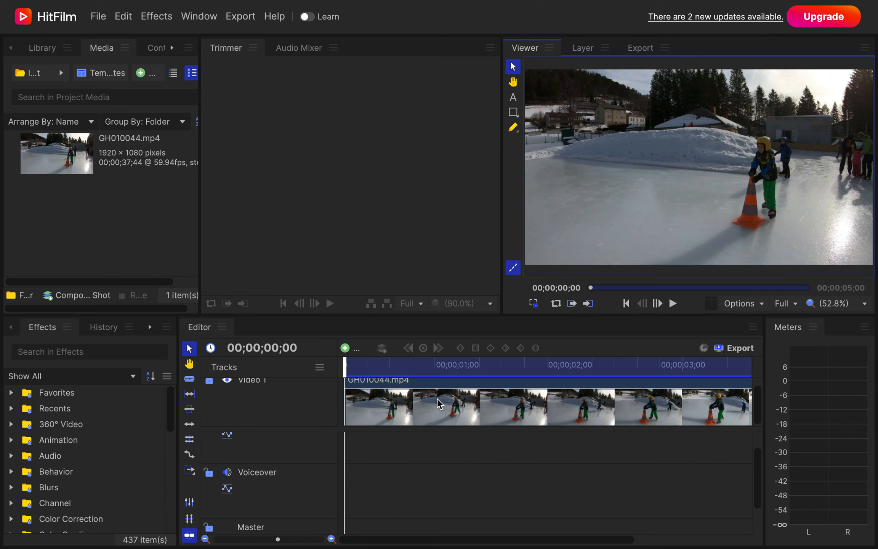
Select the GH010044.mp4 skating clip on the Video 1 track.
click(674, 302)
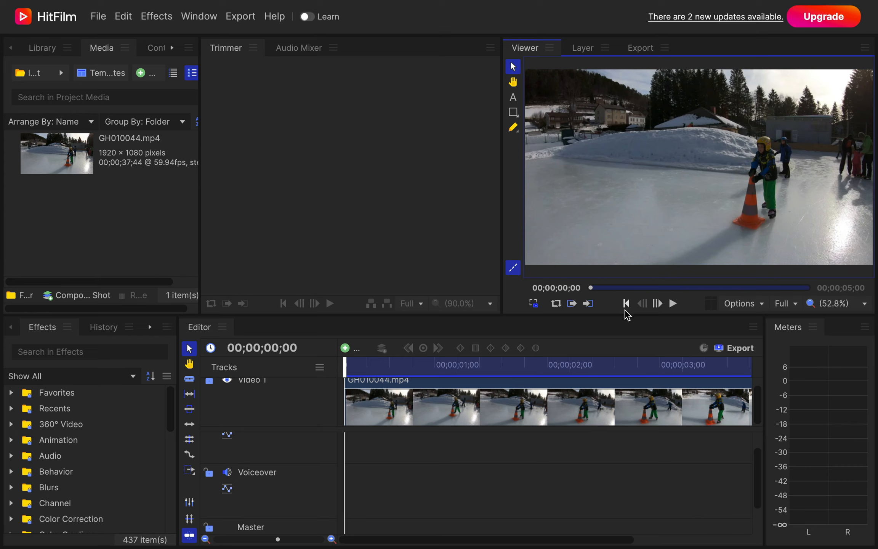
click(462, 407)
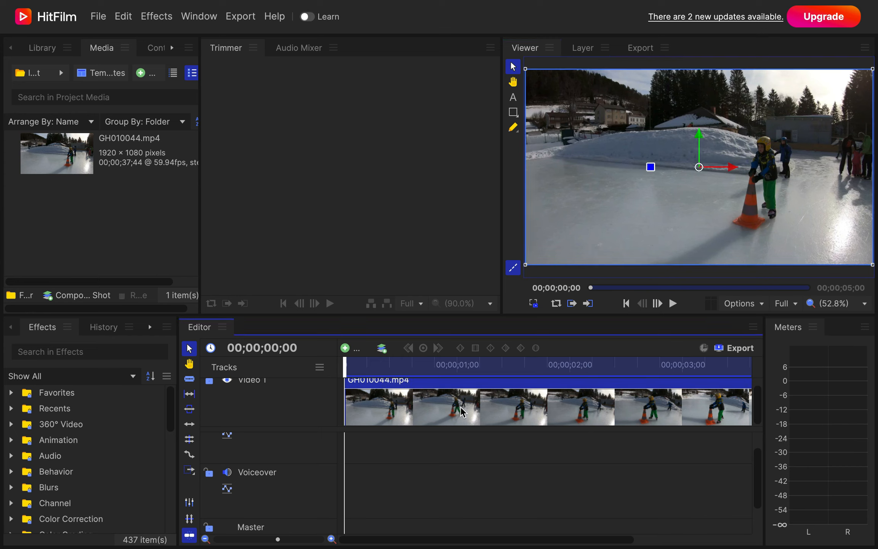
mouse_move(699, 179)
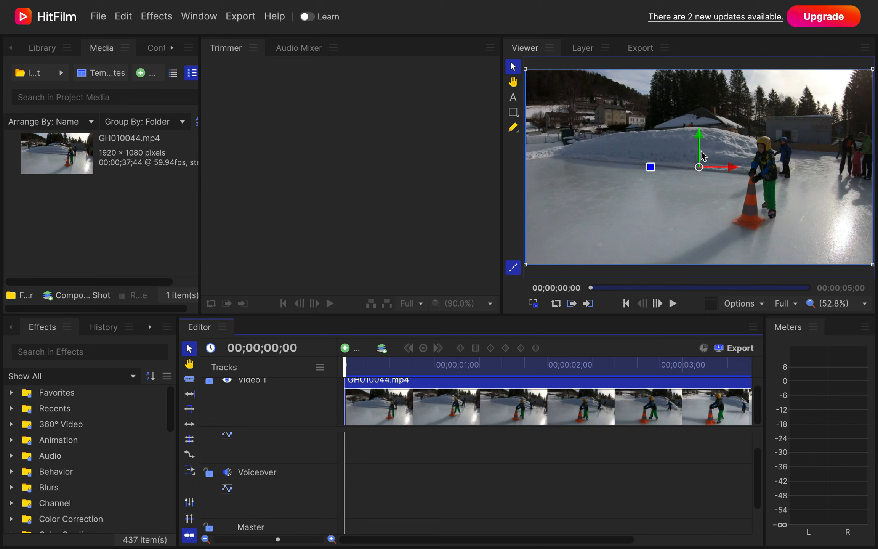
mouse_move(674, 181)
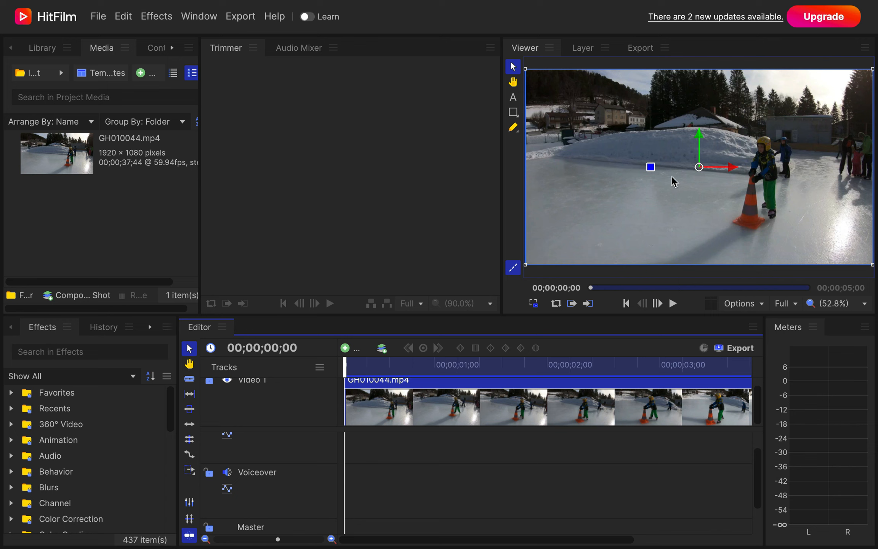
mouse_move(756, 162)
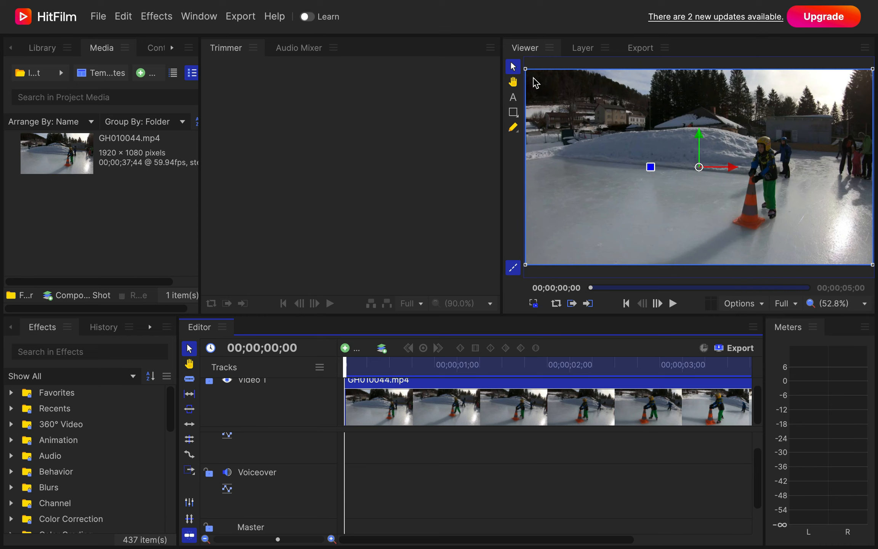
mouse_move(544, 138)
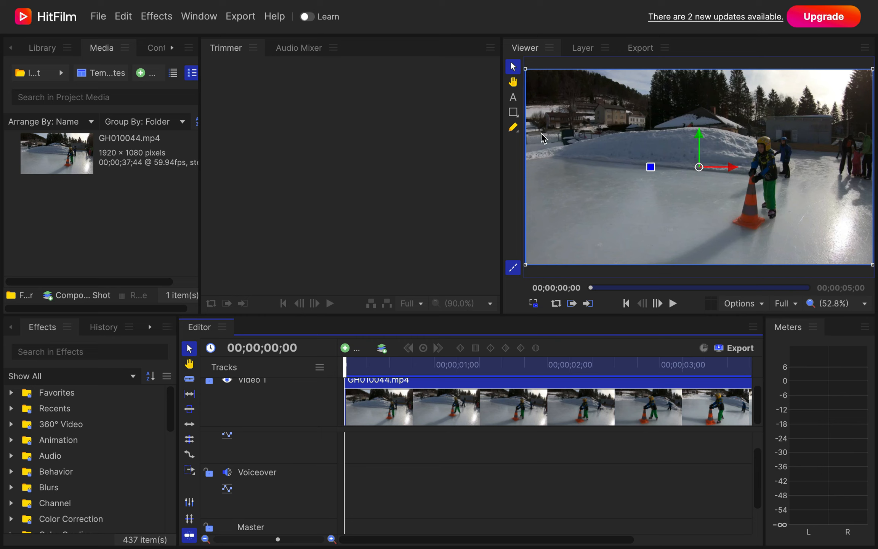
mouse_move(866, 268)
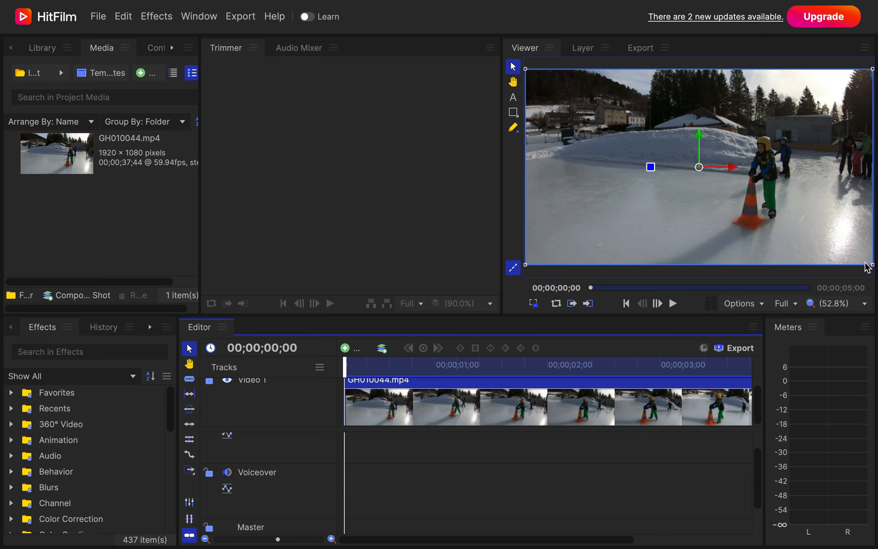
mouse_move(712, 156)
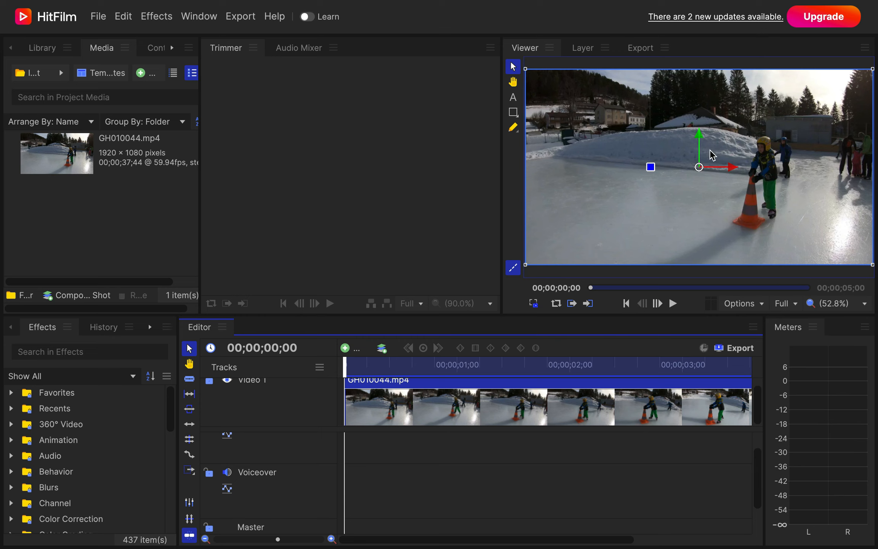
mouse_move(520, 67)
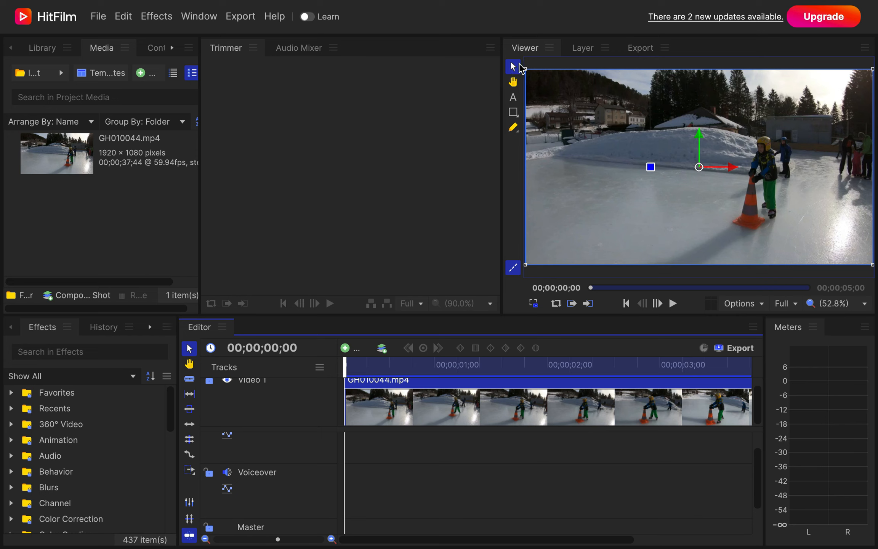
click(512, 81)
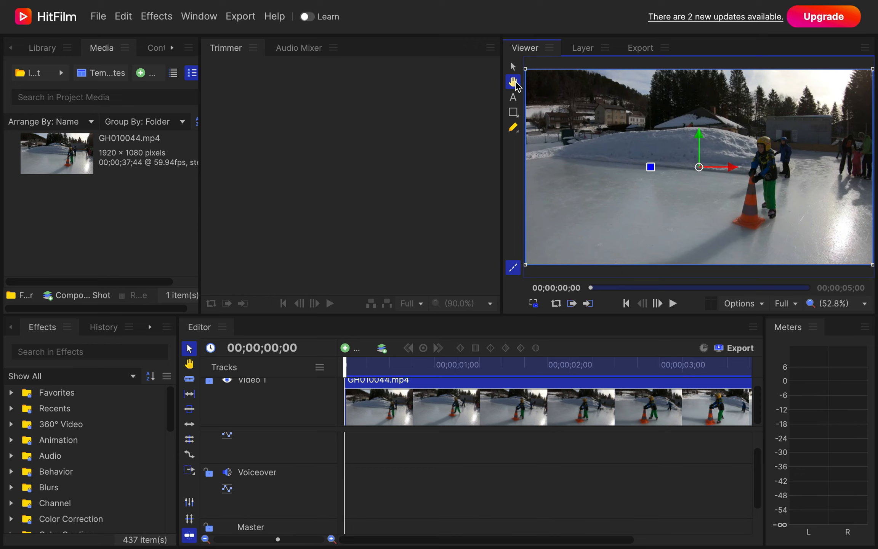
click(513, 126)
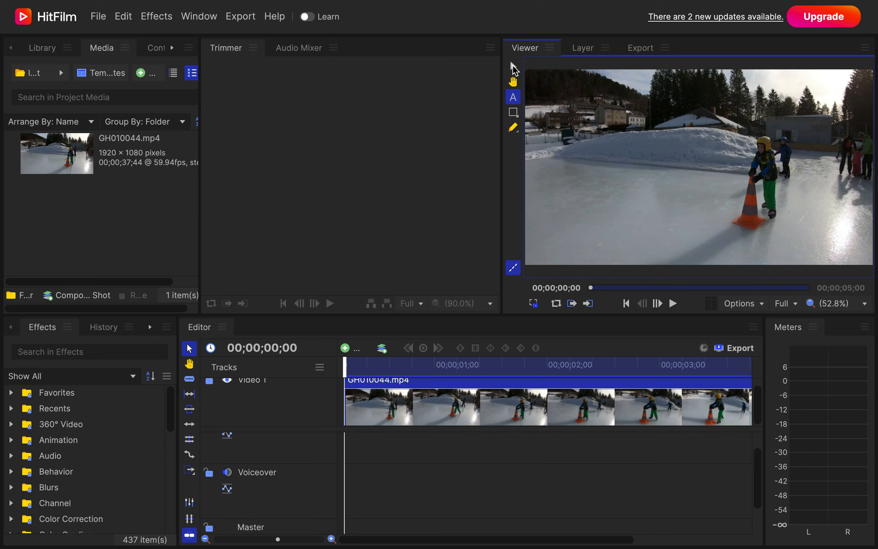
Flip the clip horizontally with the Select tool so the skater appears on the left.
click(513, 67)
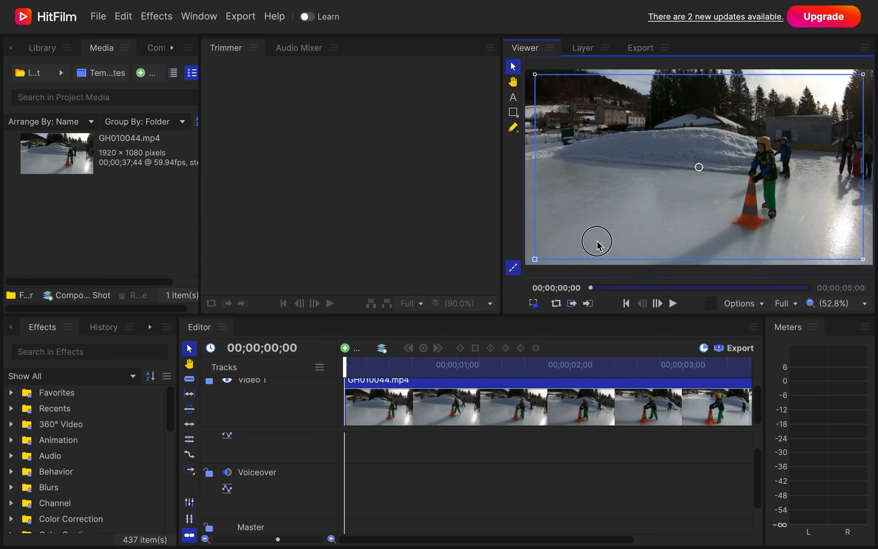
drag(596, 241, 759, 219)
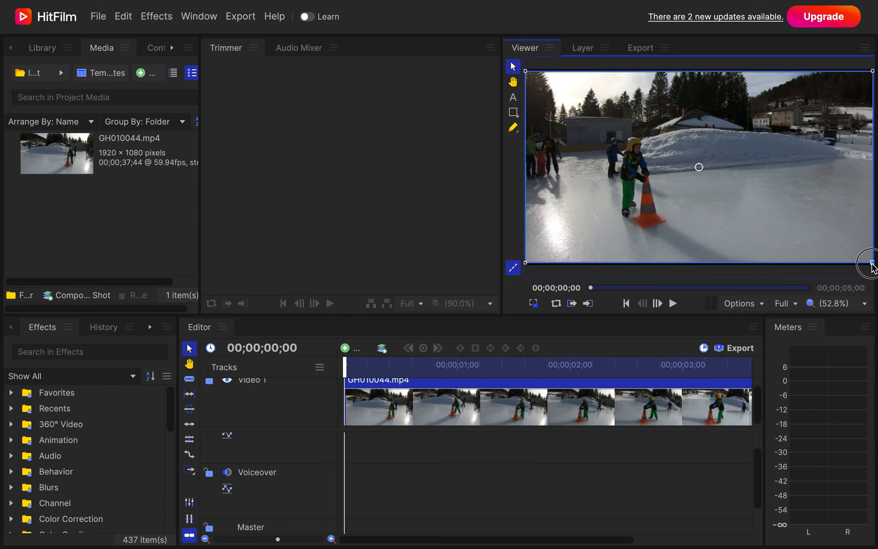
click(698, 167)
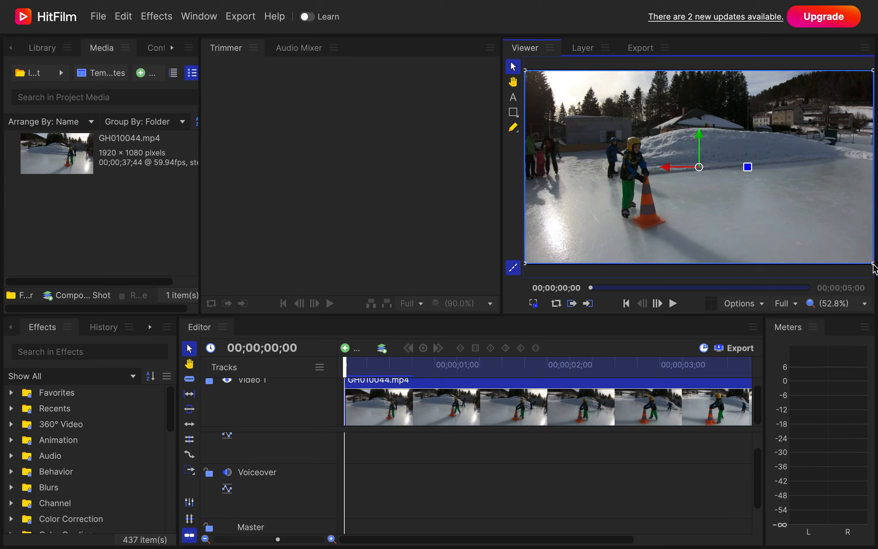
Play the mirrored clip to 3:58, pause, and bring up the Export options.
click(674, 303)
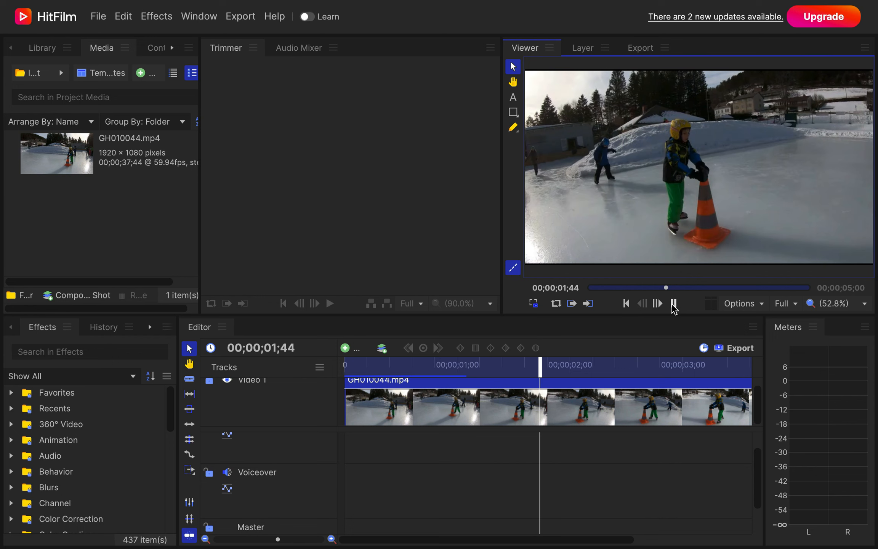
click(674, 302)
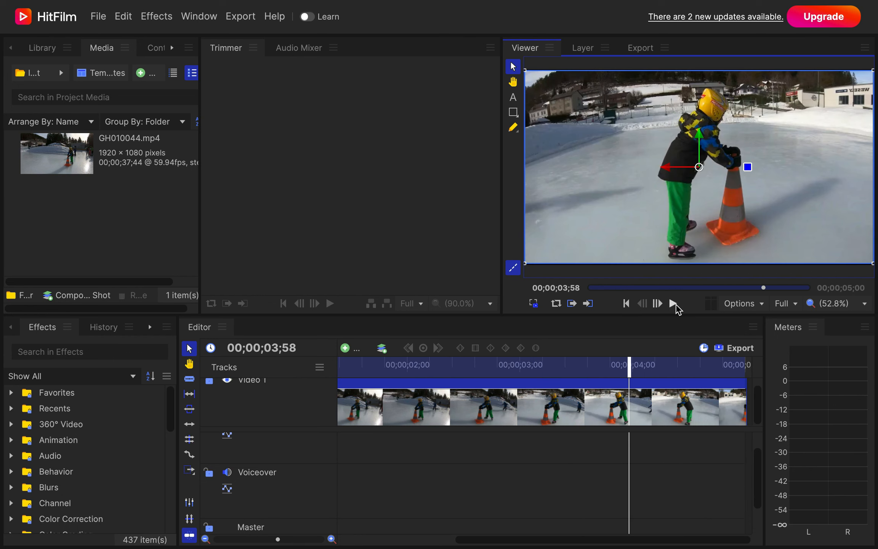
click(740, 348)
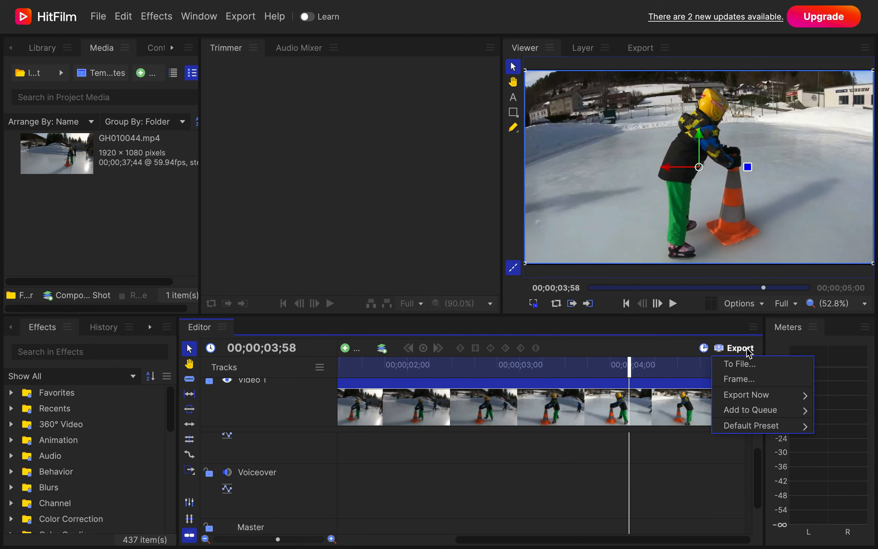
Add the clip to the export queue with the YouTube 1080p HD preset until Finished.
click(746, 394)
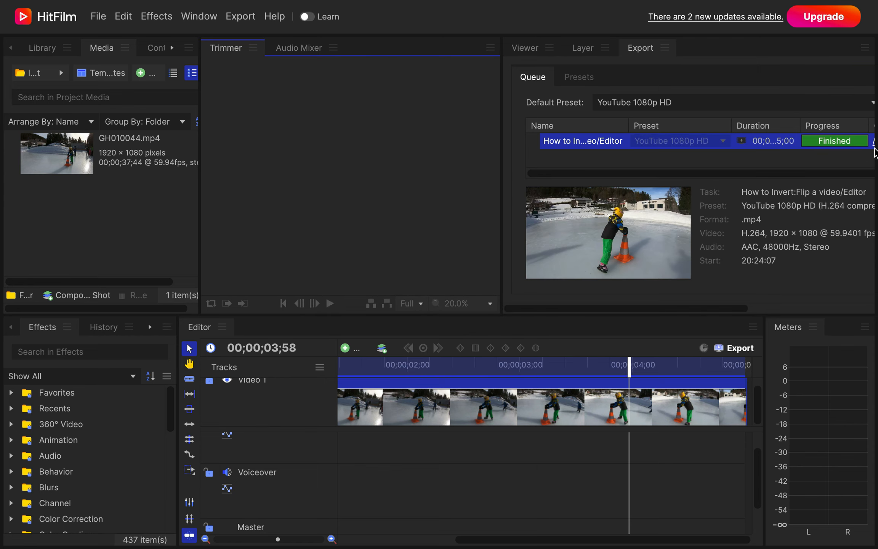
mouse_move(468, 188)
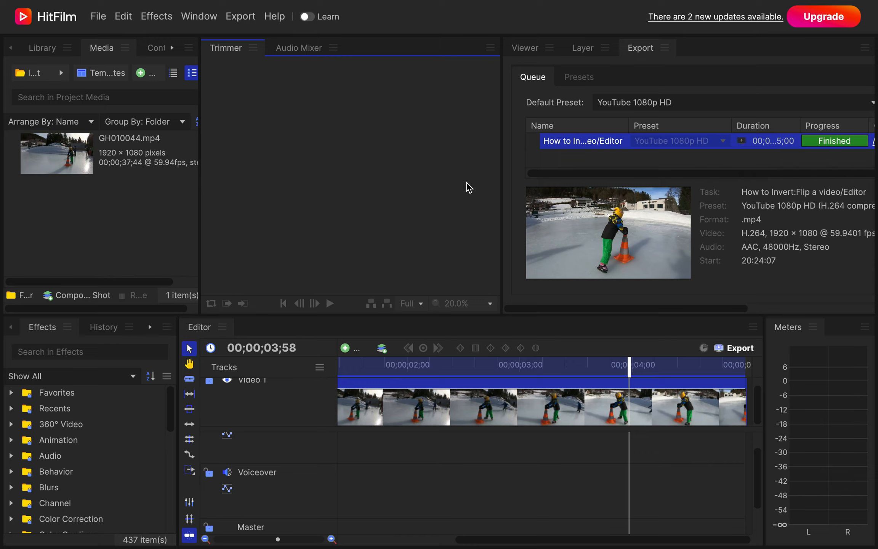